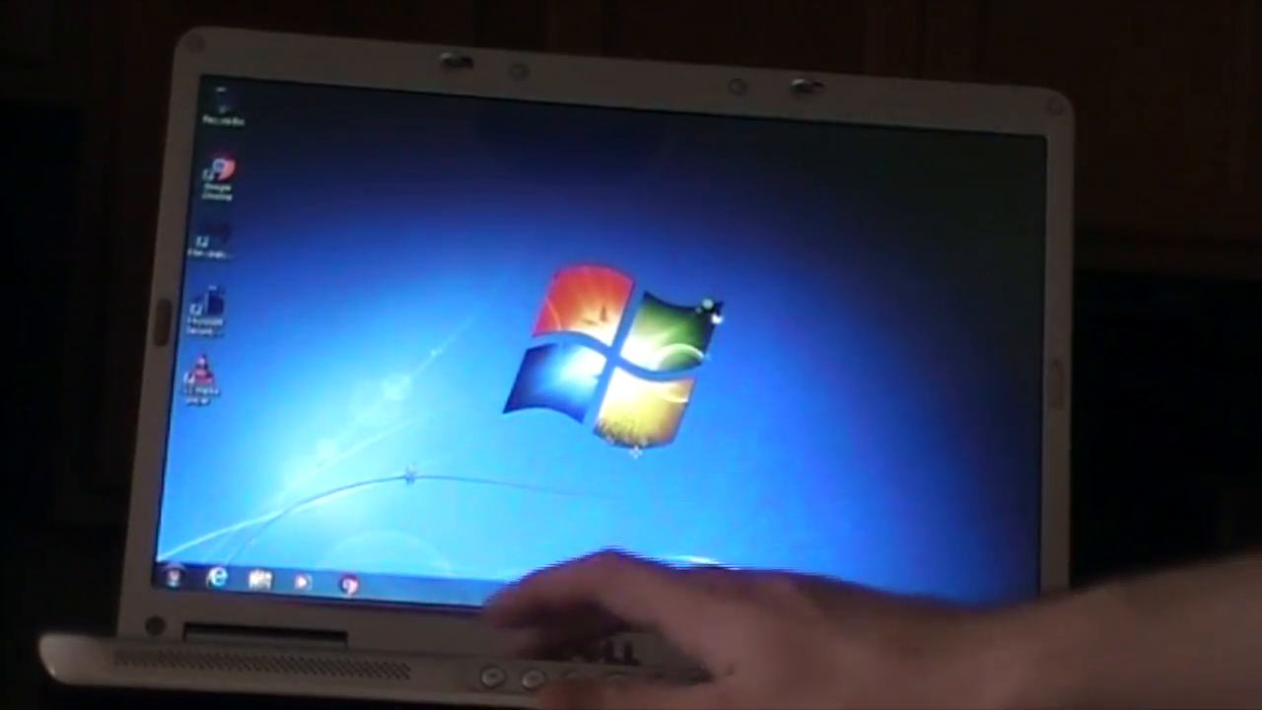
- Bring up the Windows 7 Start menu from the taskbar to reach the Shut down option
{"action": "left_click", "coordinate": [176, 579]}
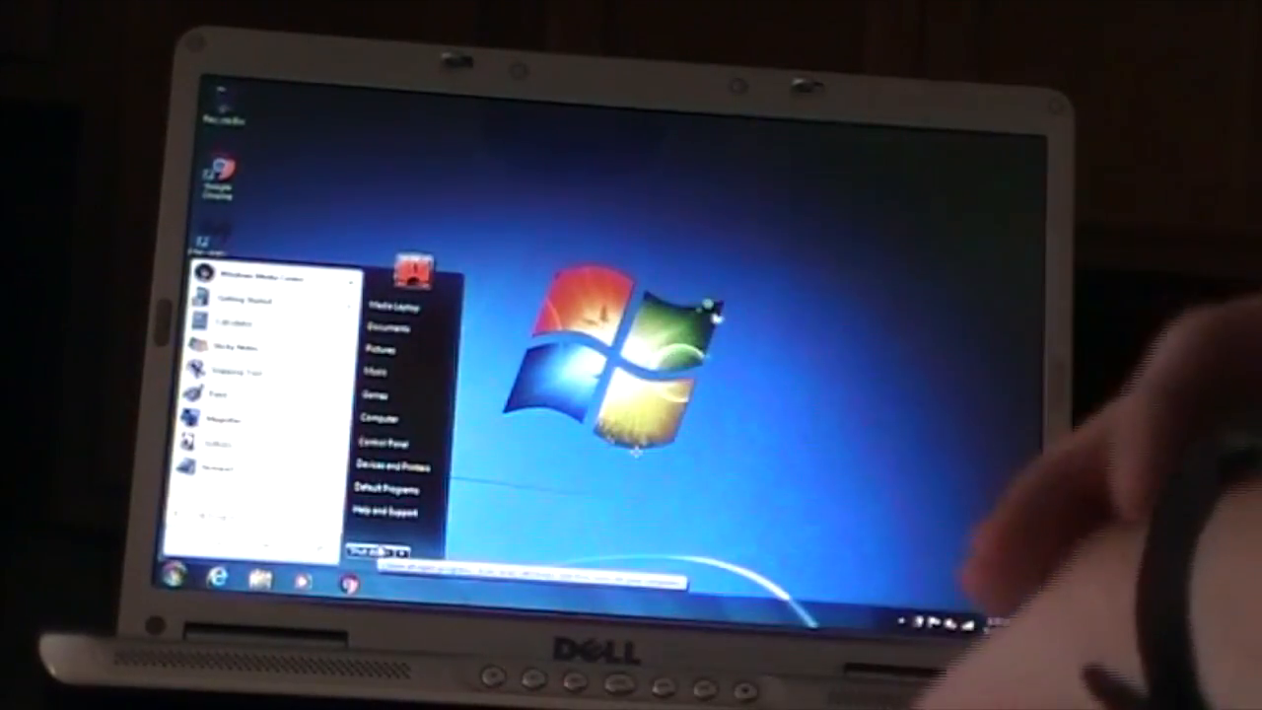